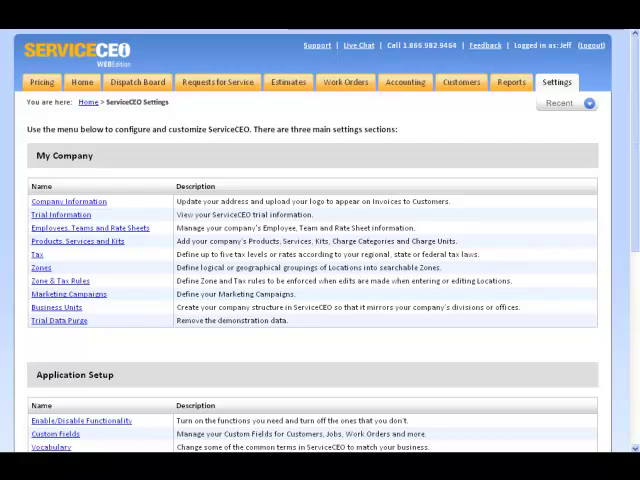
{"action": "mouse_move", "coordinate": [559, 127]}
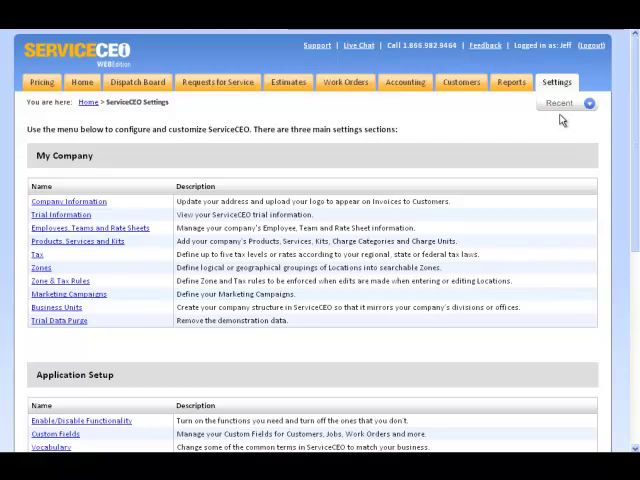
{"action": "mouse_move", "coordinate": [528, 154]}
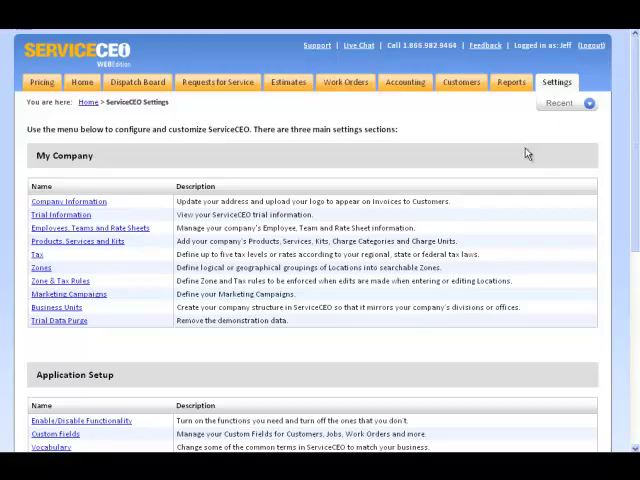
Scroll to Application Setup and open the Payment Service Providers settings link
{"action": "scroll", "scroll_direction": "down", "scroll_amount": 3}
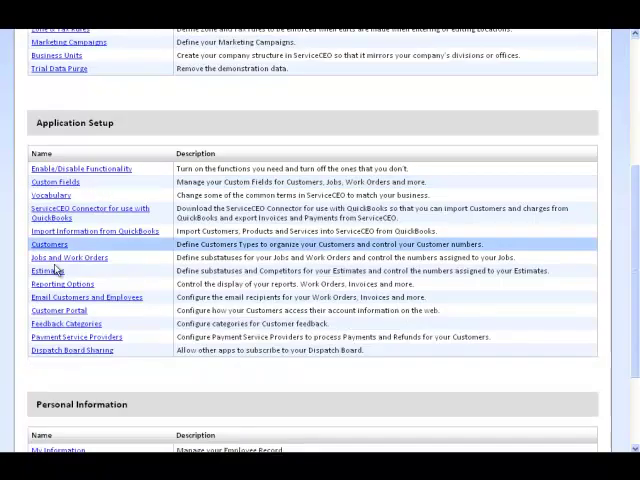
{"action": "mouse_move", "coordinate": [75, 337]}
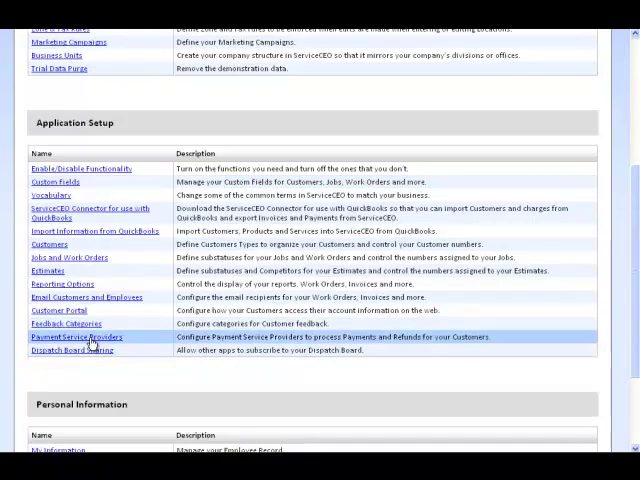
{"action": "left_click", "coordinate": [75, 337]}
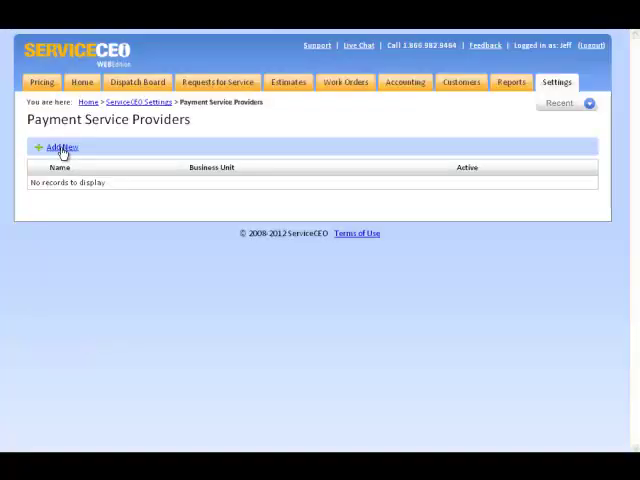
Add a new provider, opening a form with Element Payment Services and Test CEO preselected
{"action": "left_click", "coordinate": [58, 147]}
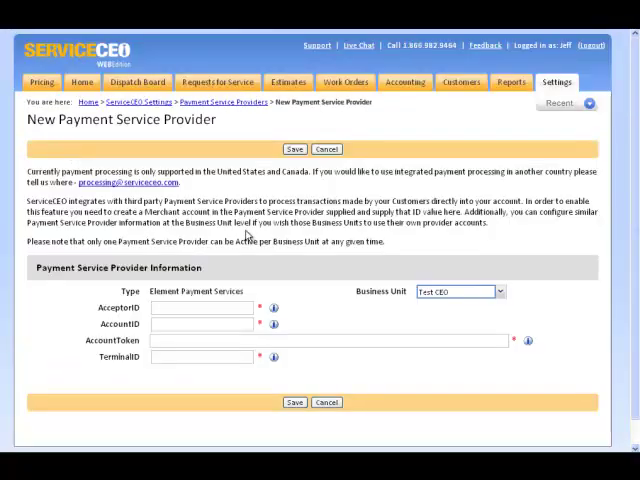
{"action": "mouse_move", "coordinate": [221, 291]}
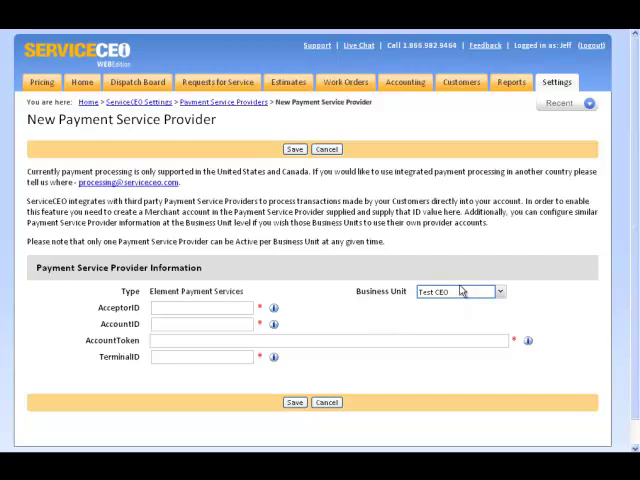
Look up the Business Units page listing Test CEO, Boston, Brookline, Brighton and New York
{"action": "right_click", "coordinate": [557, 82]}
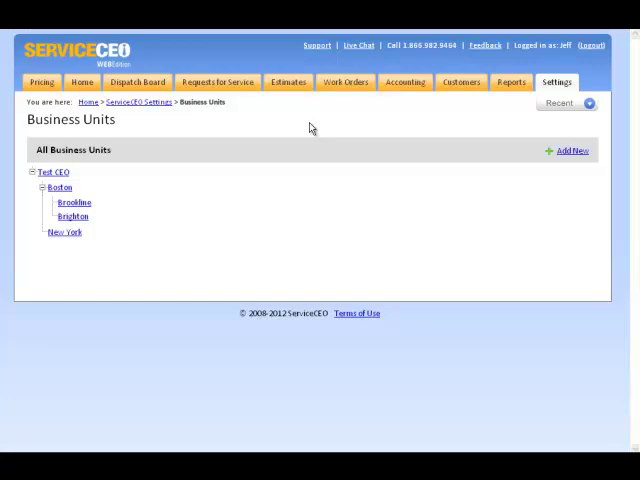
{"action": "mouse_move", "coordinate": [311, 115]}
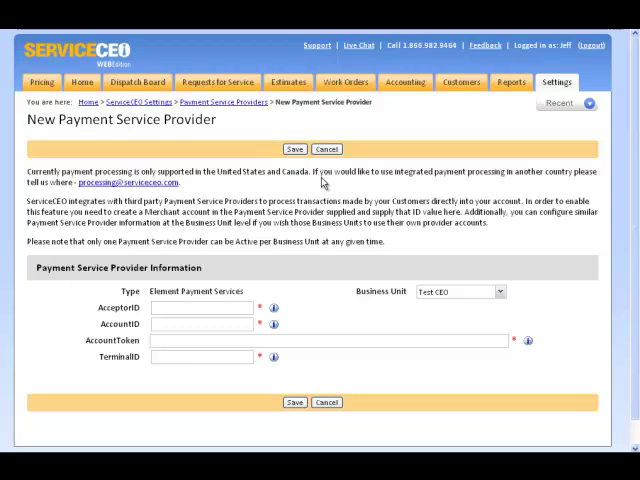
{"action": "mouse_move", "coordinate": [338, 190]}
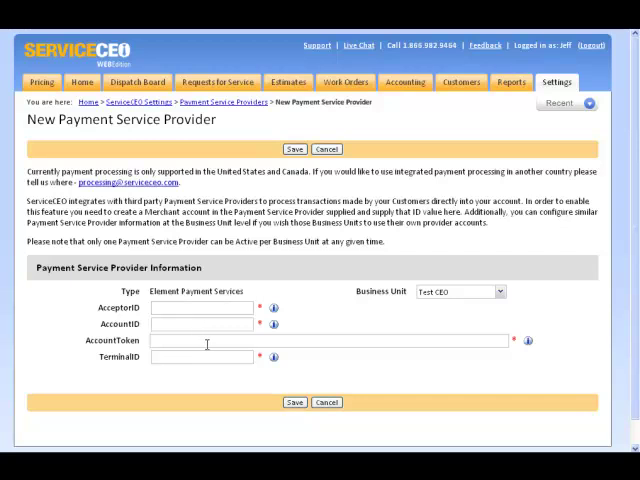
Save the Element Payment Services provider for the Test CEO business unit
{"action": "left_click", "coordinate": [294, 149]}
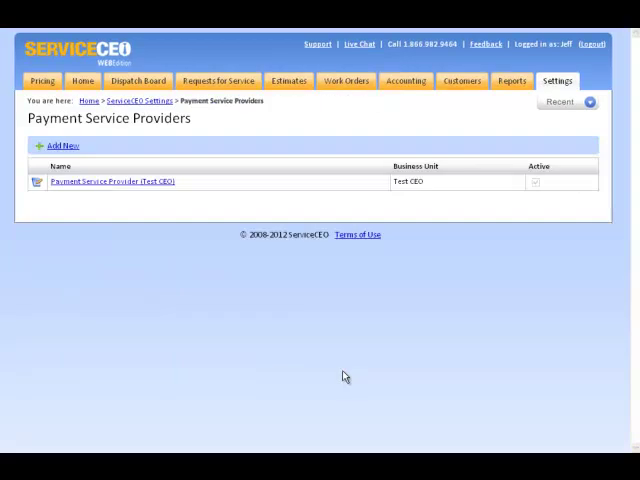
{"action": "mouse_move", "coordinate": [317, 323]}
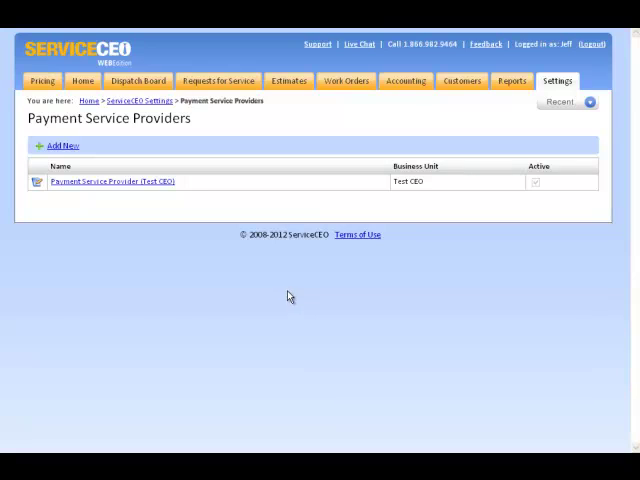
{"action": "mouse_move", "coordinate": [281, 294]}
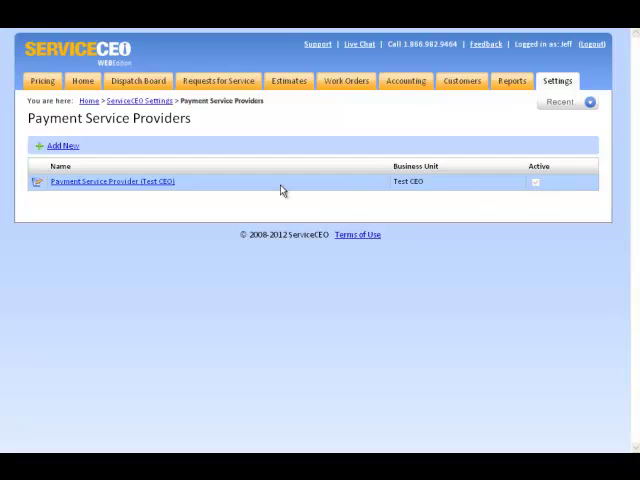
{"action": "left_click", "coordinate": [536, 181]}
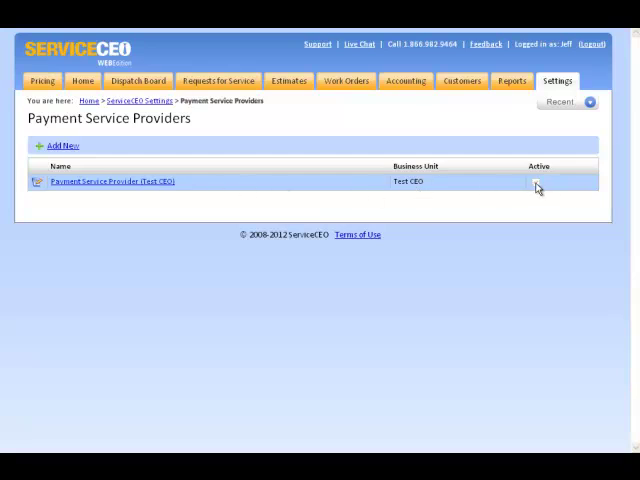